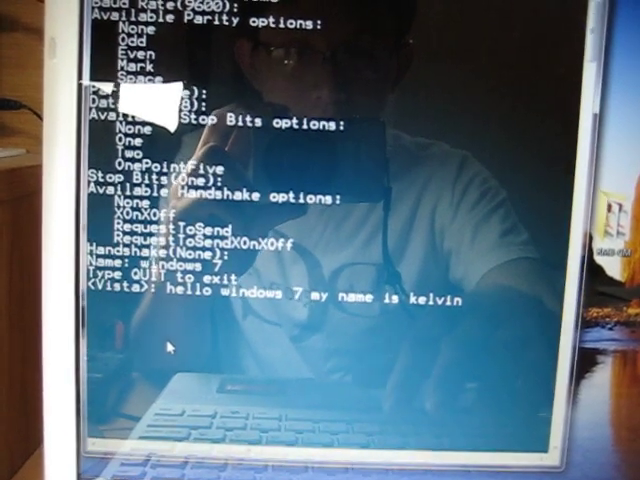
pyautogui.write('hello')
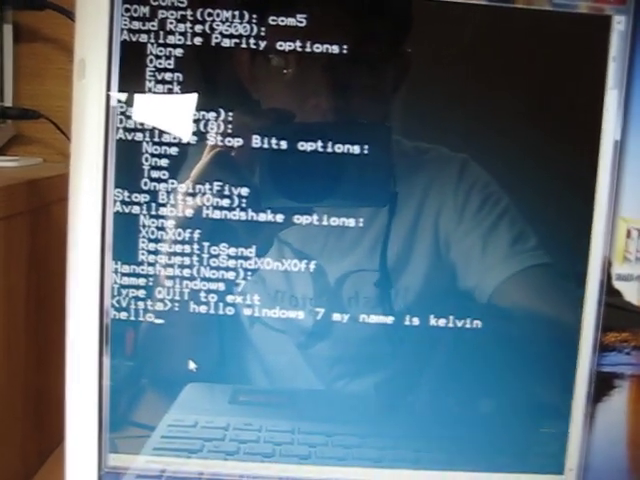